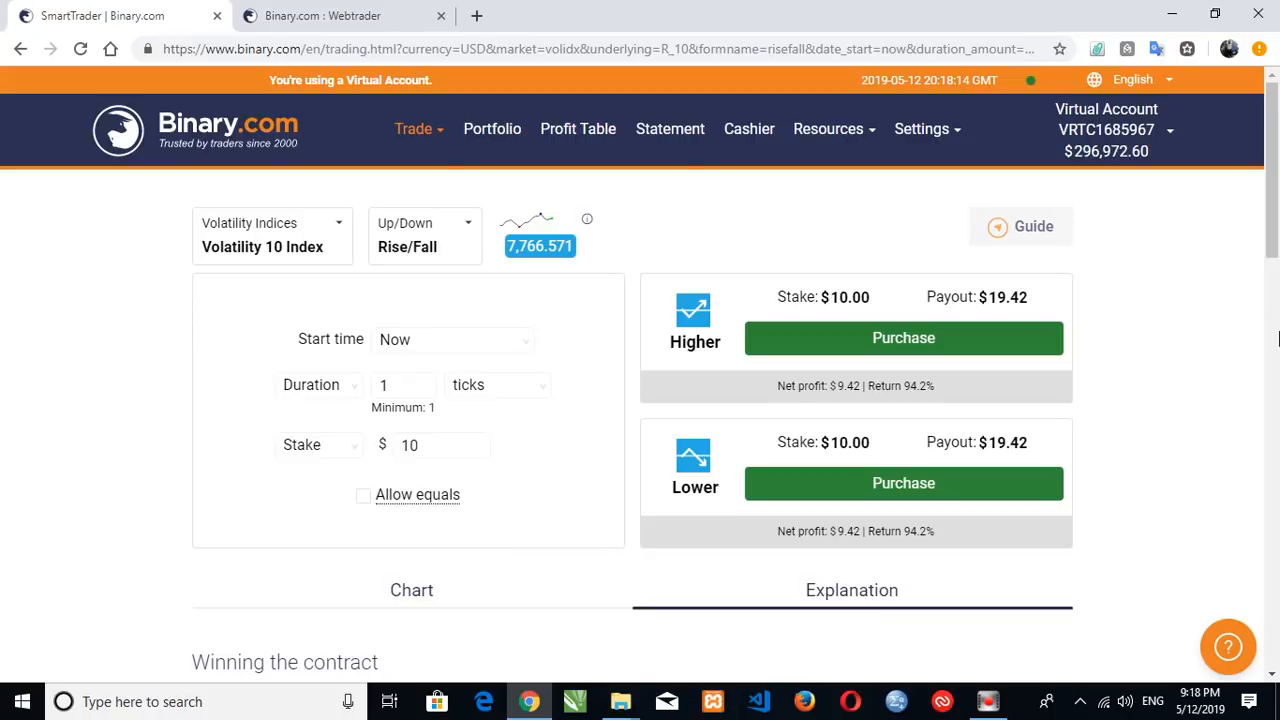
- Reveal the Trade menu's platform list showing SmartTrader, WebTrader and others
scroll("down", 3)
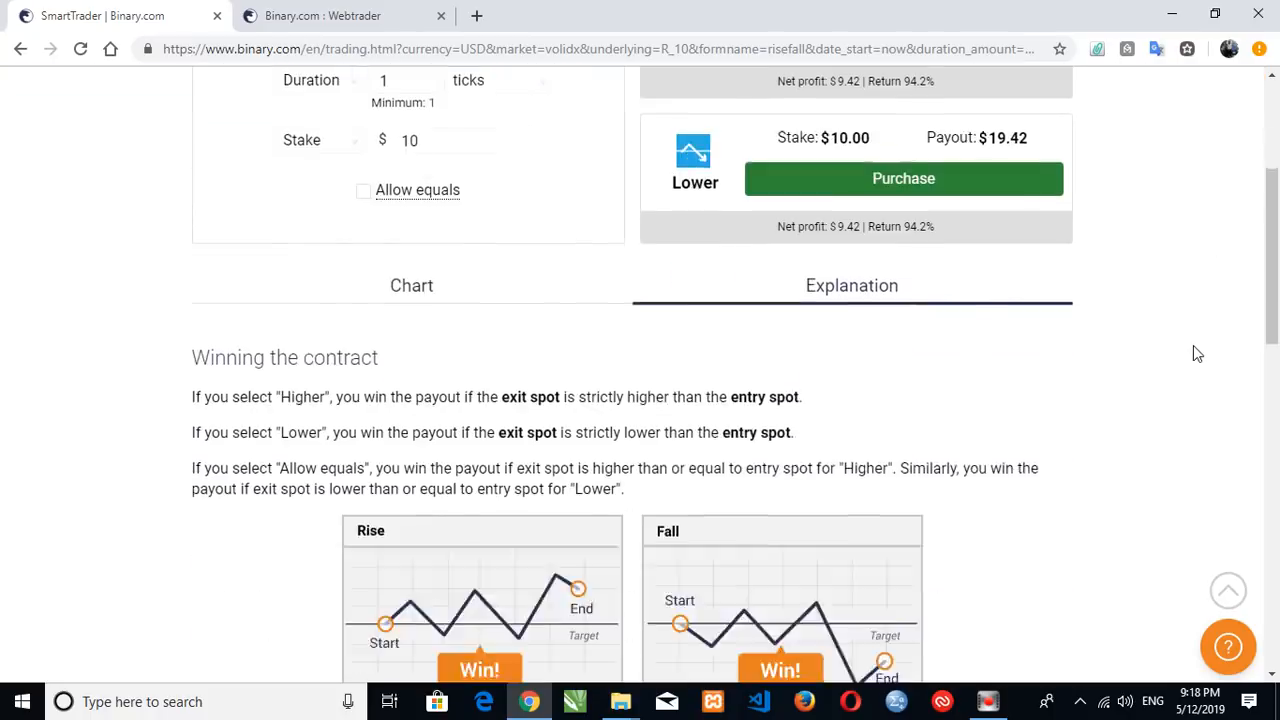
scroll("up", 3)
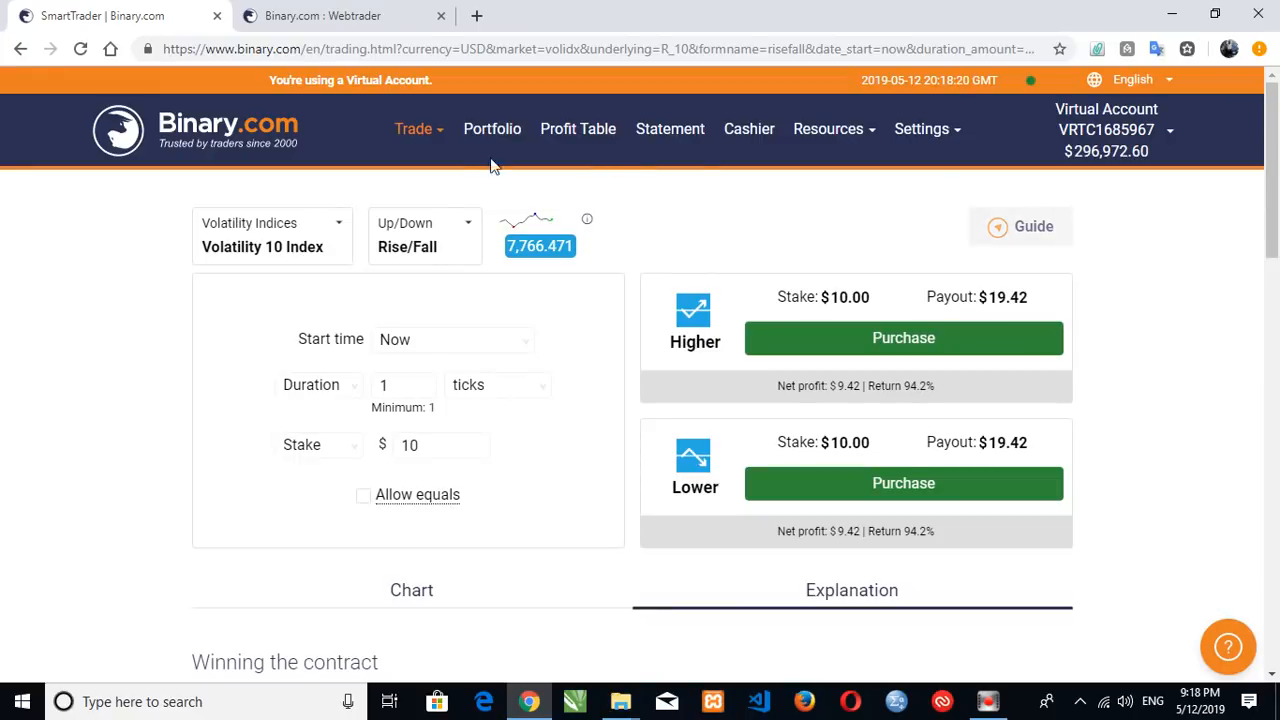
left_click(414, 128)
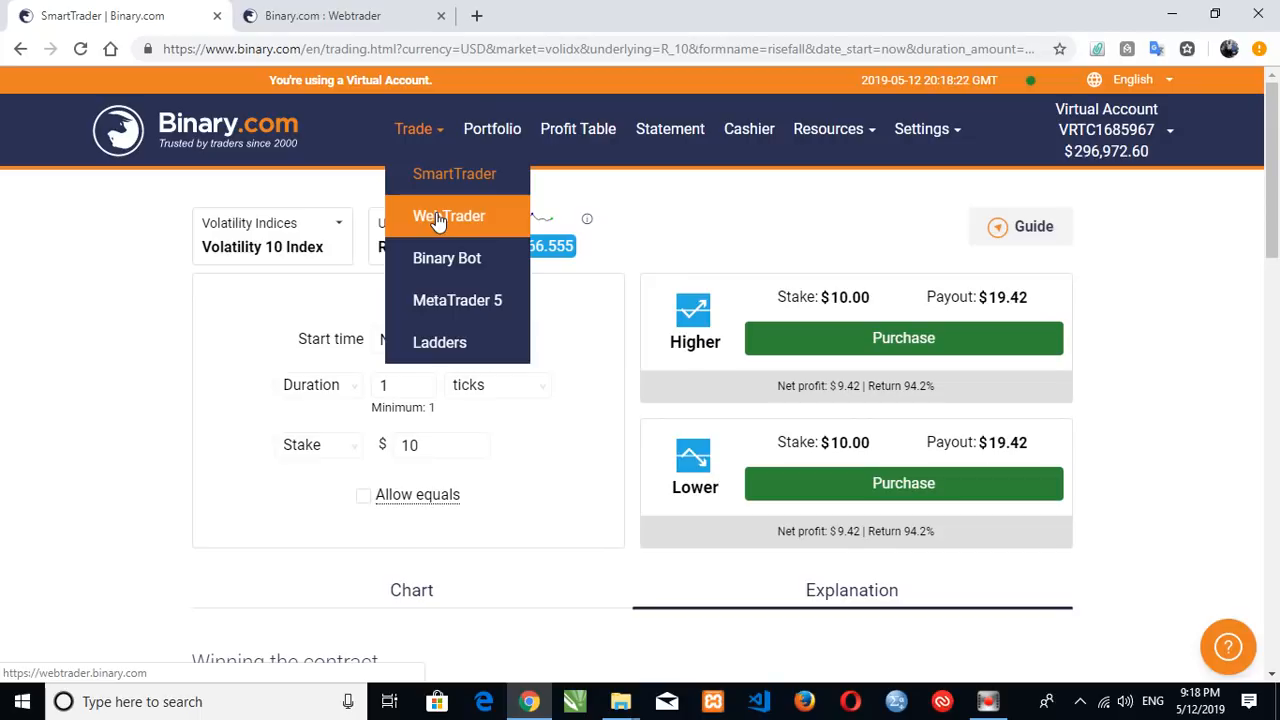
- Set up Higher (-0.50 offset) and Lower (+0.50 offset) Volatility 10 Index windows at $10 stake
left_click(448, 216)
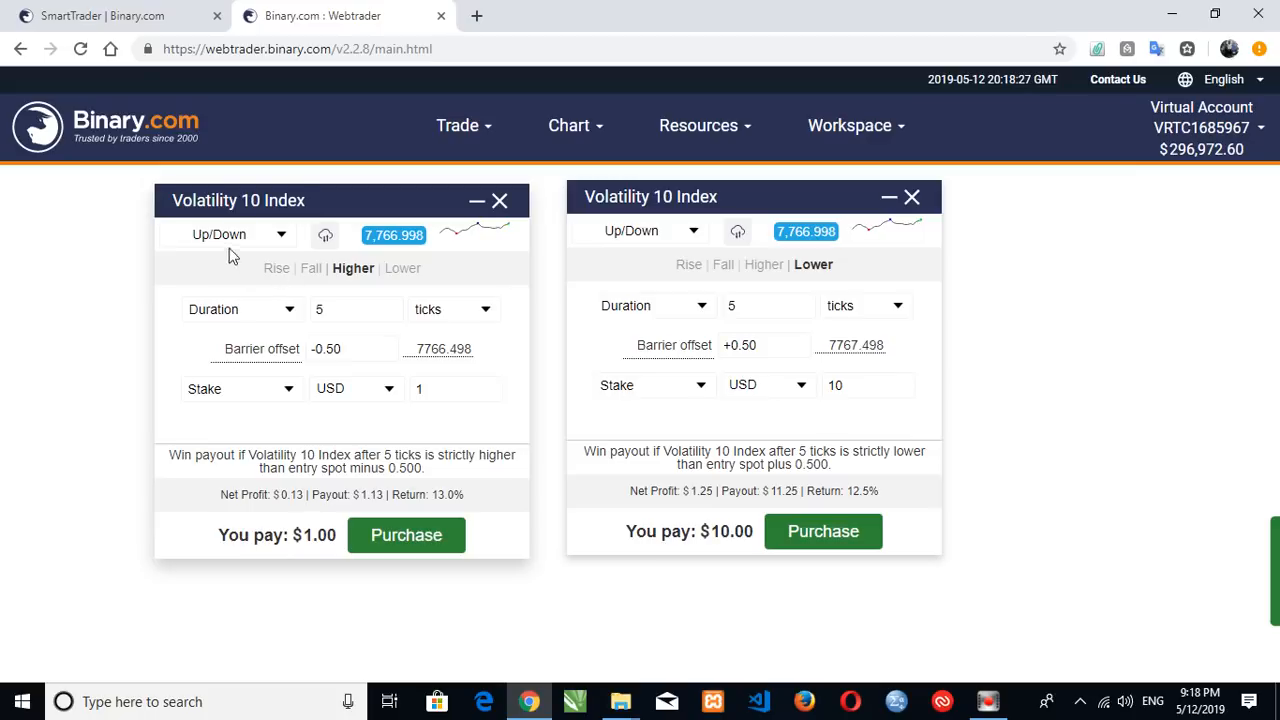
left_click(352, 348)
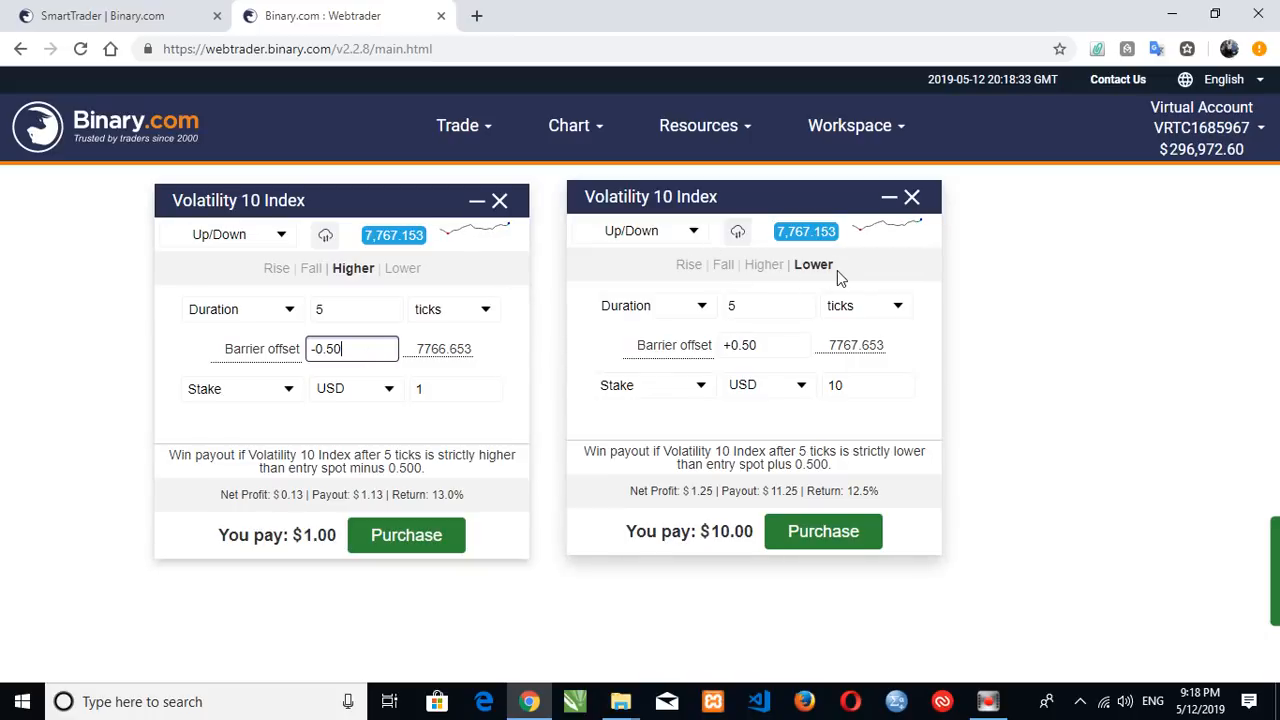
left_click(764, 344)
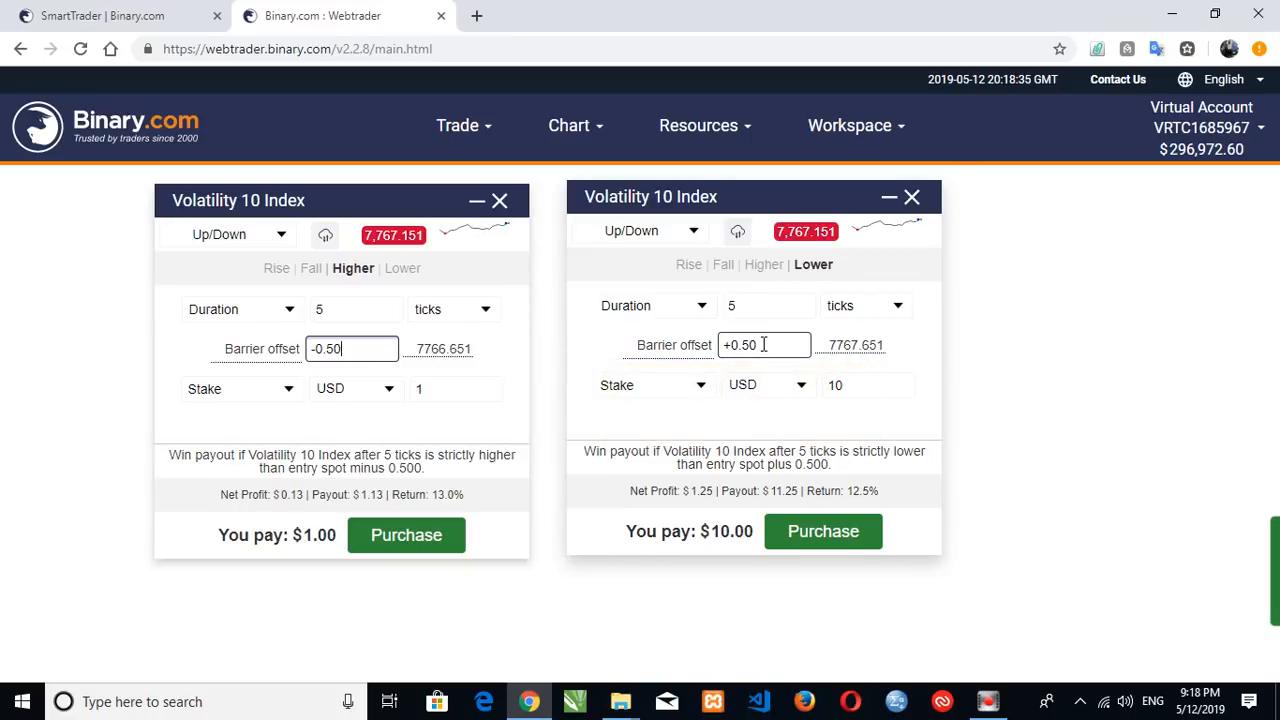
left_click(456, 388)
type("0")
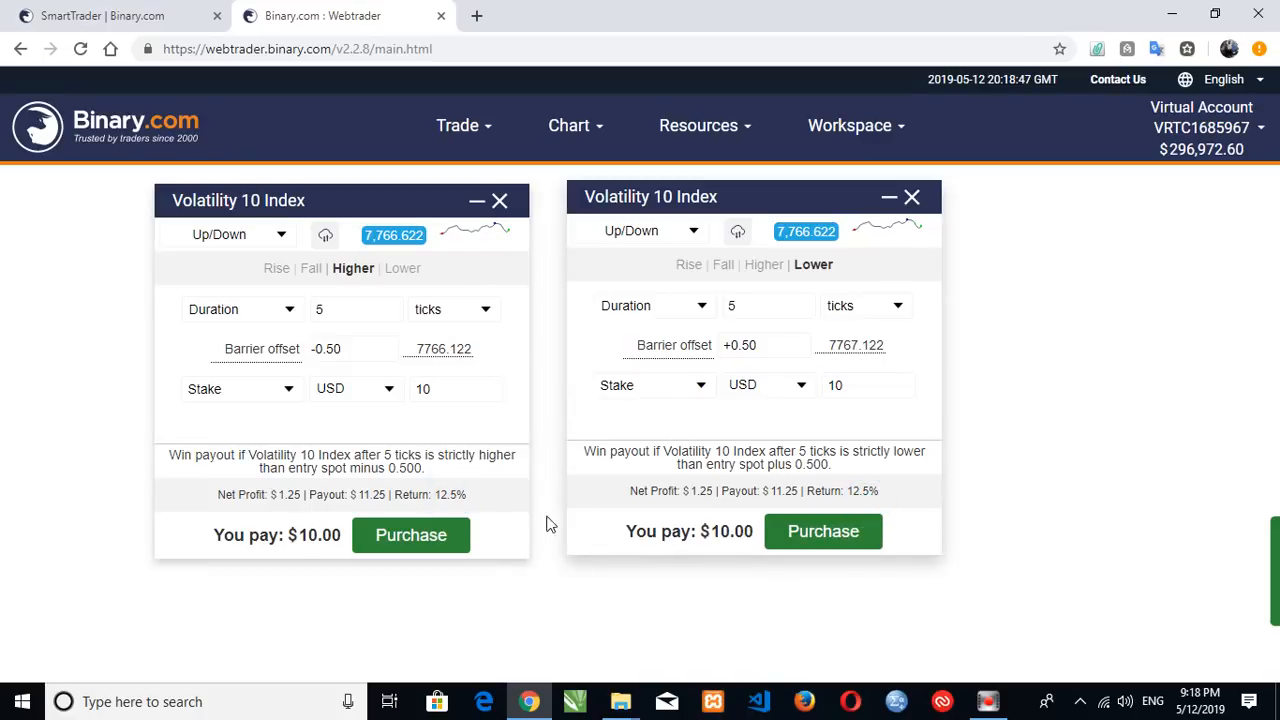
left_click(1260, 48)
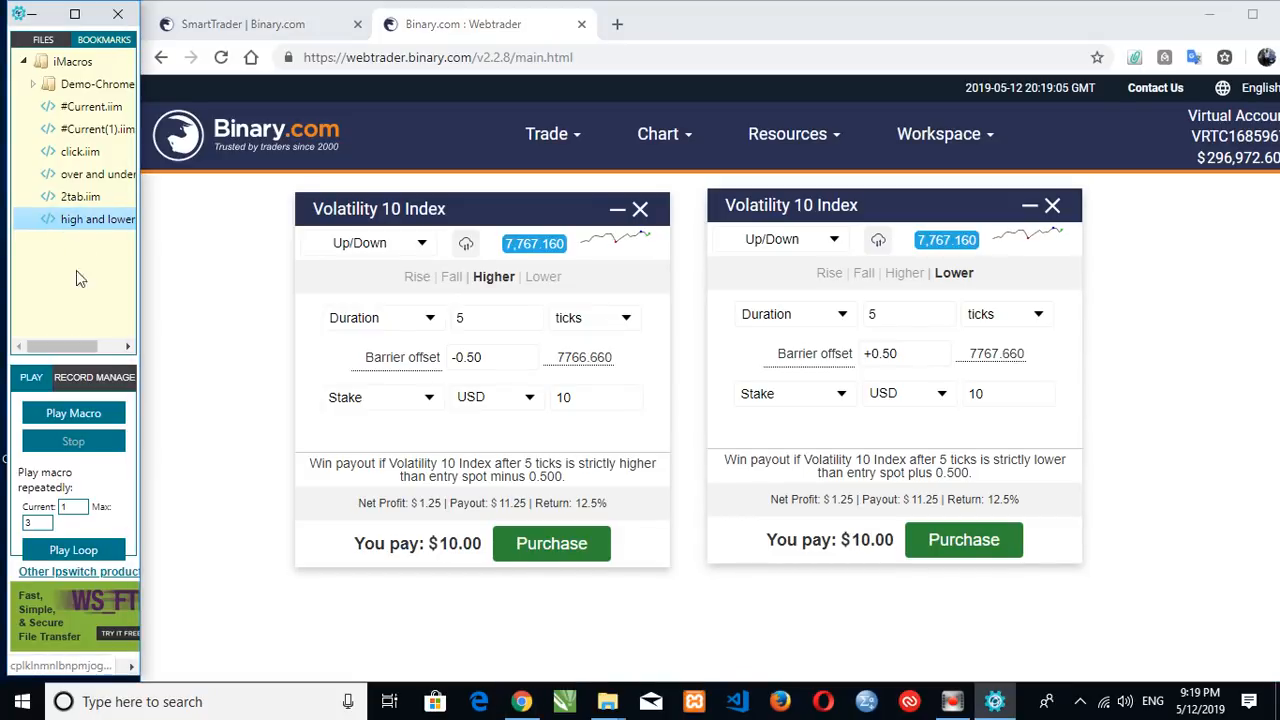
- Run the iMacros purchase loop, buying $10 Higher and Lower contracts each round
left_click(72, 412)
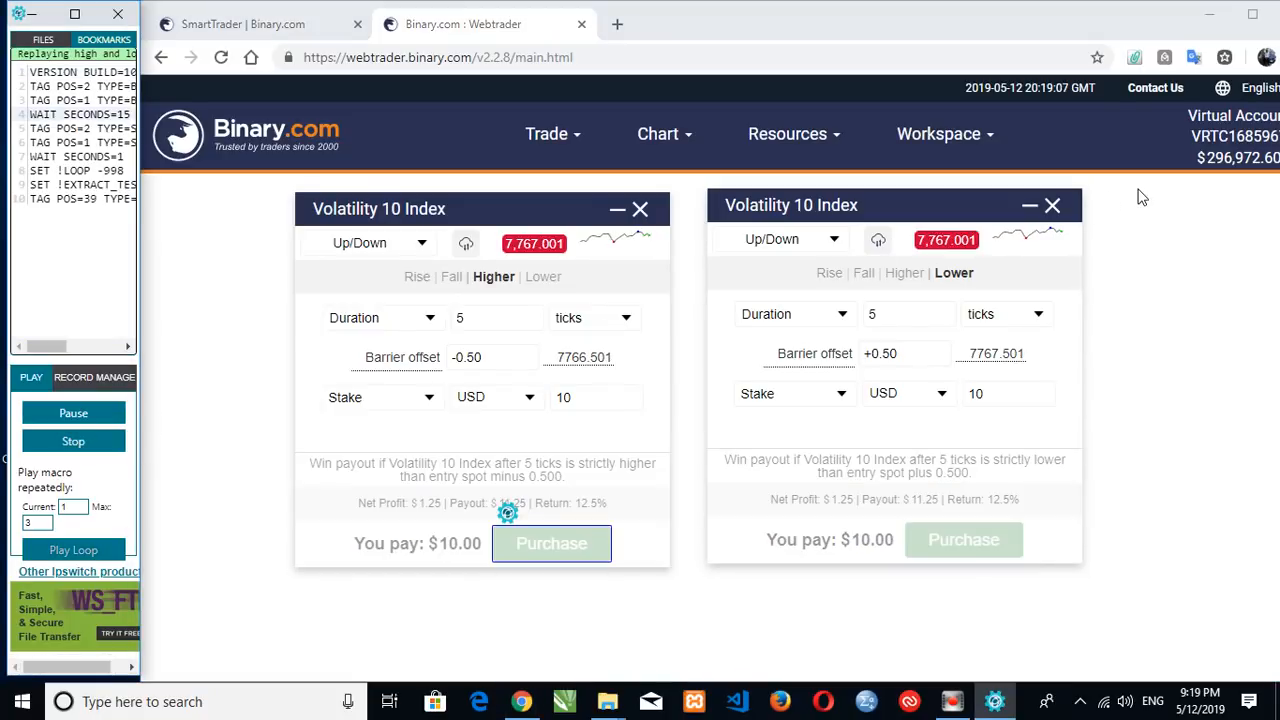
left_click(552, 544)
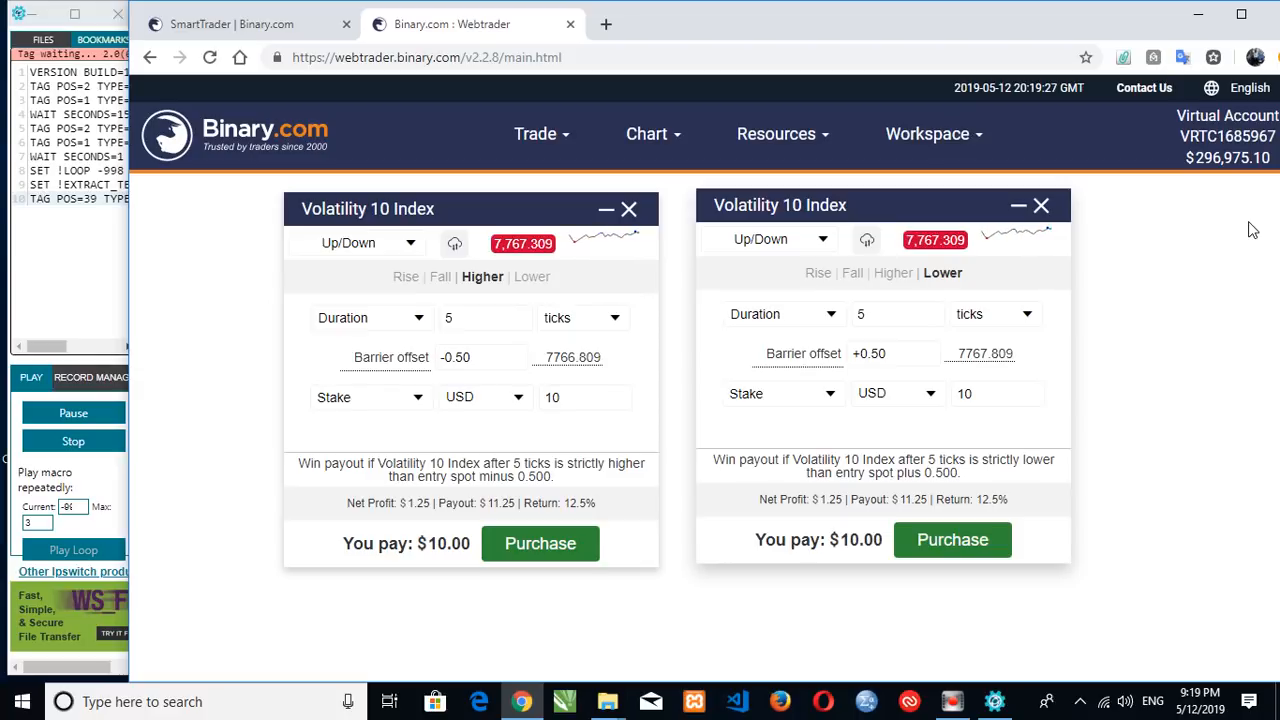
left_click(540, 544)
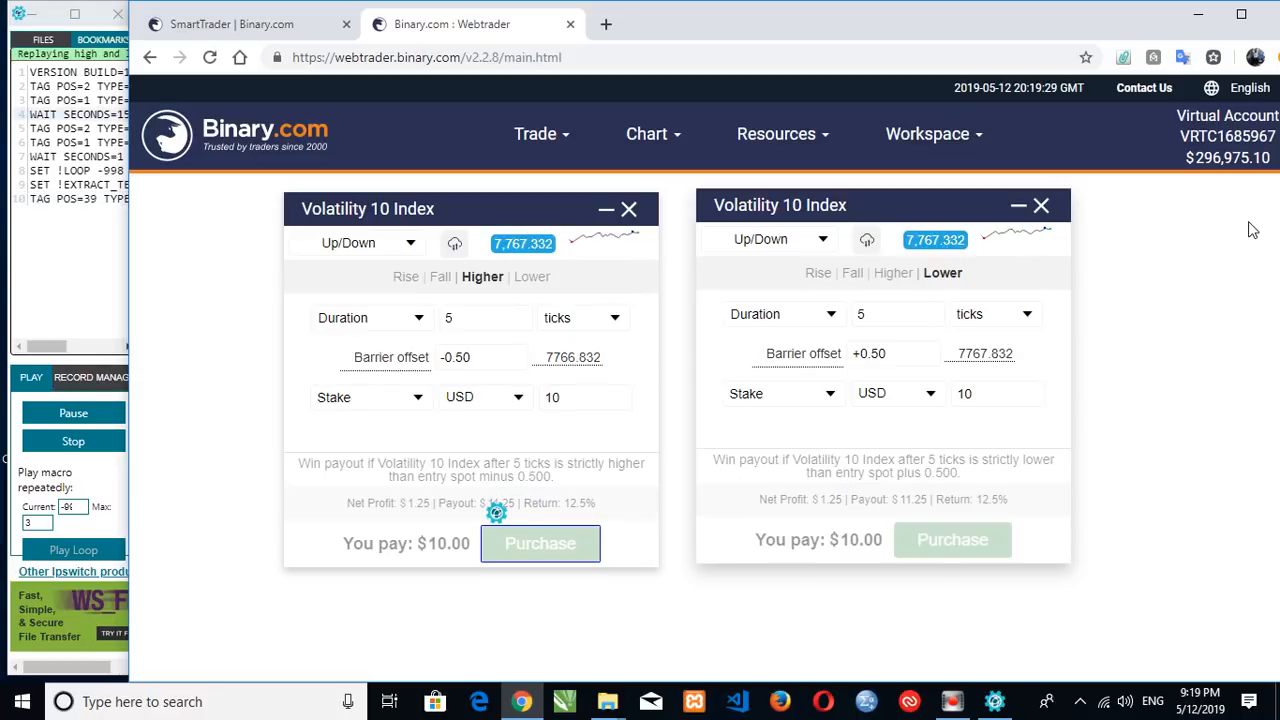
left_click(540, 544)
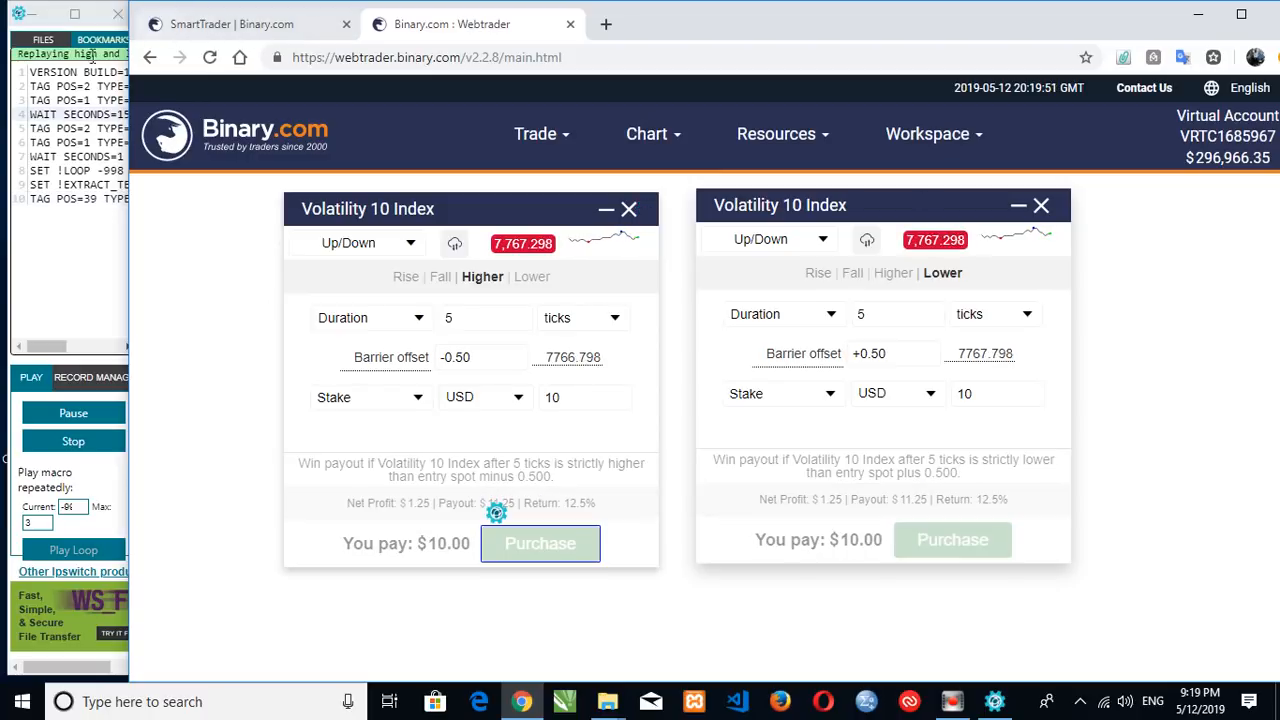
left_click(540, 544)
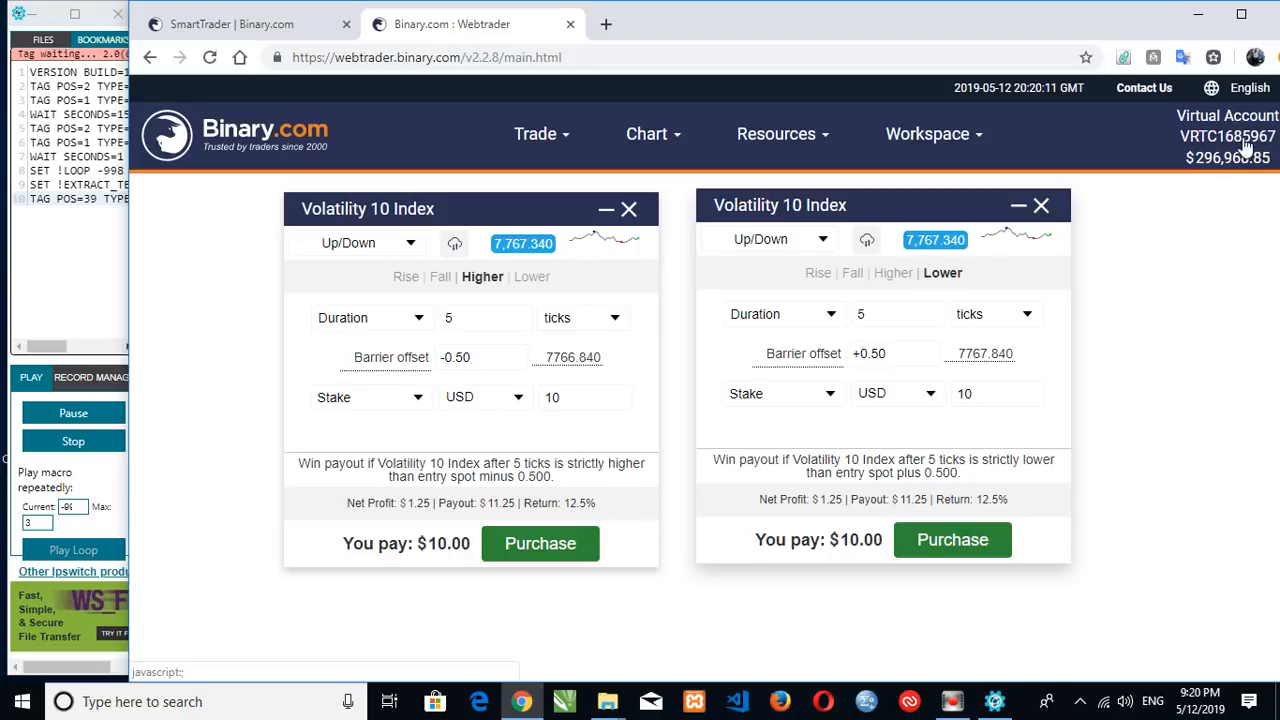
left_click(540, 544)
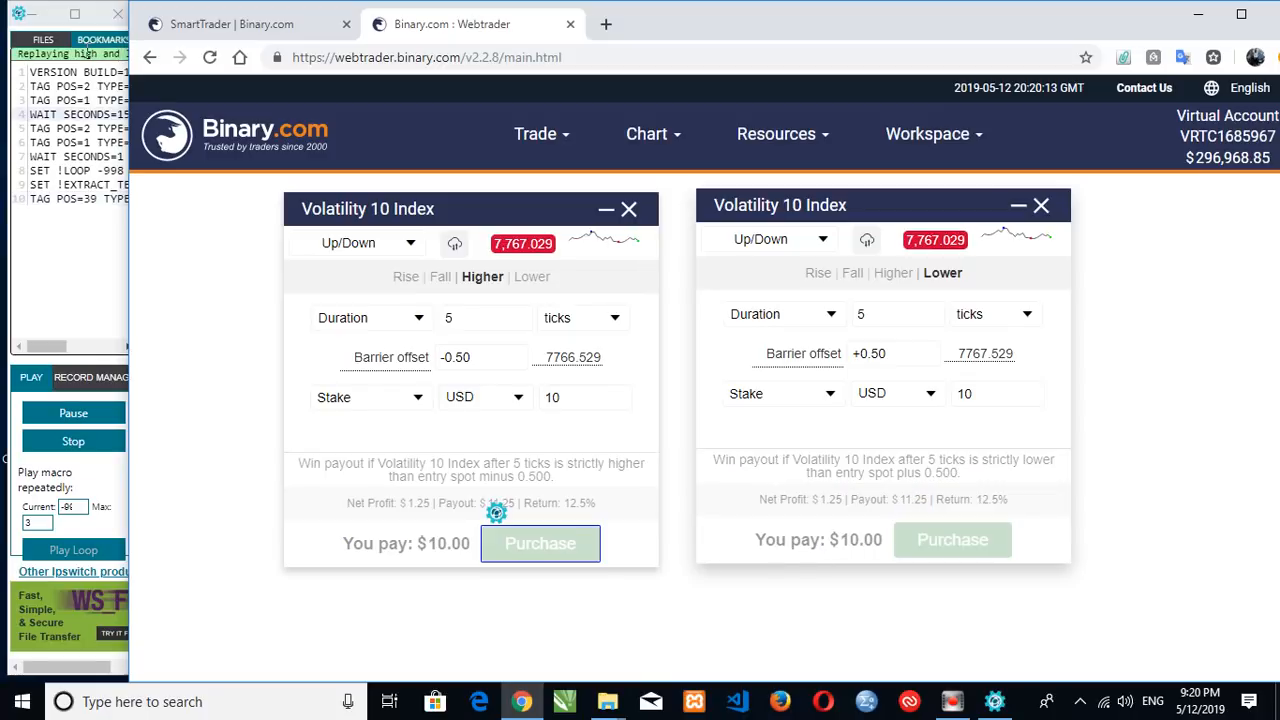
- Buy two more rounds of paired $10 Higher and Lower contracts via the looping macro
left_click(540, 544)
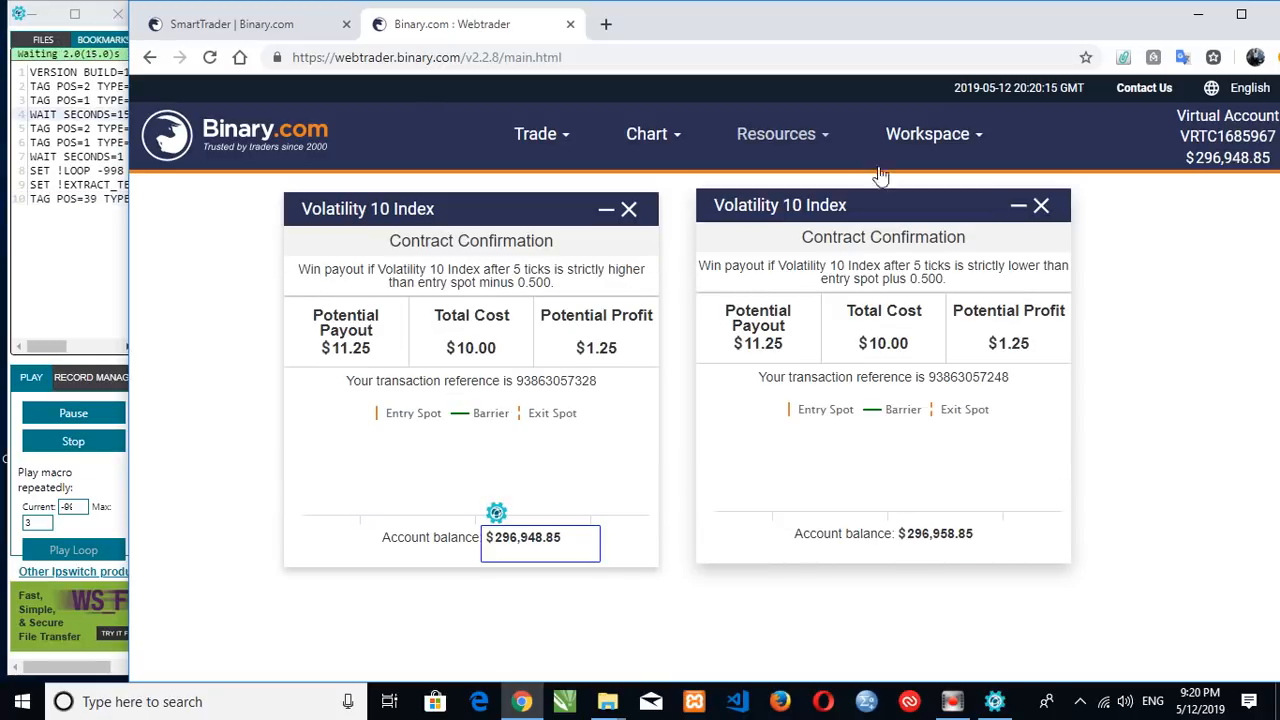
mouse_move(1228, 224)
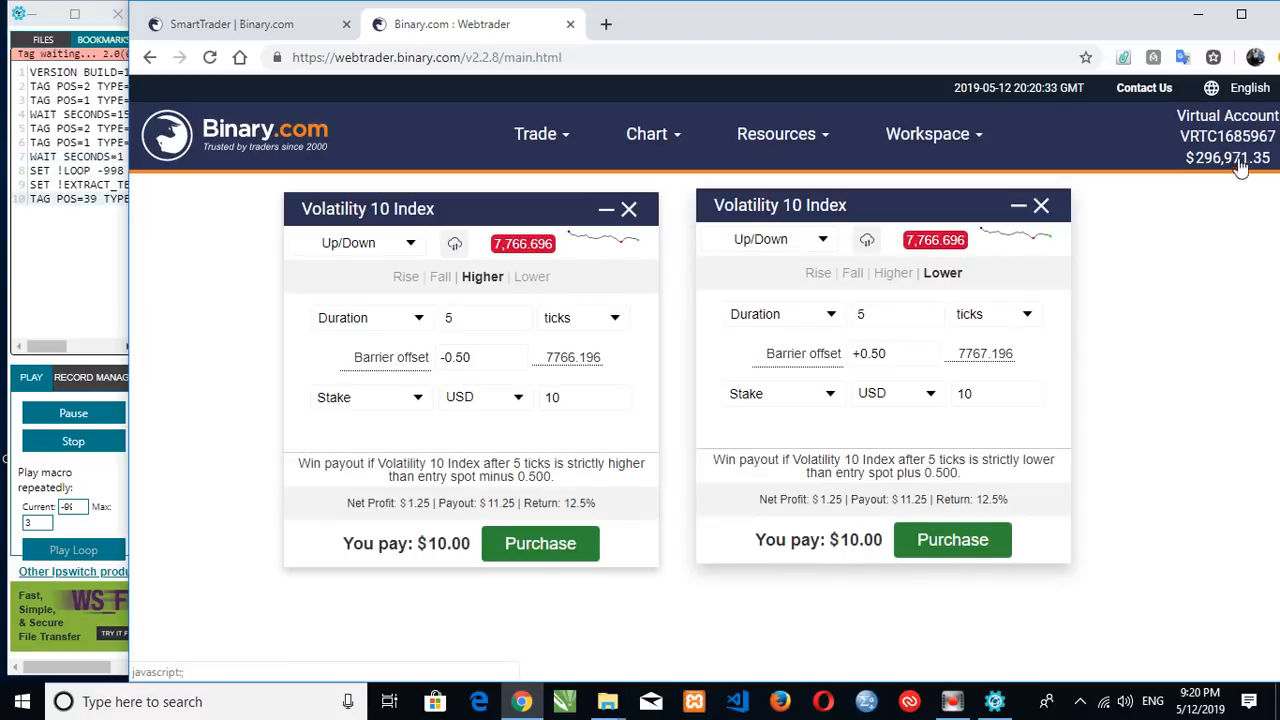
left_click(540, 544)
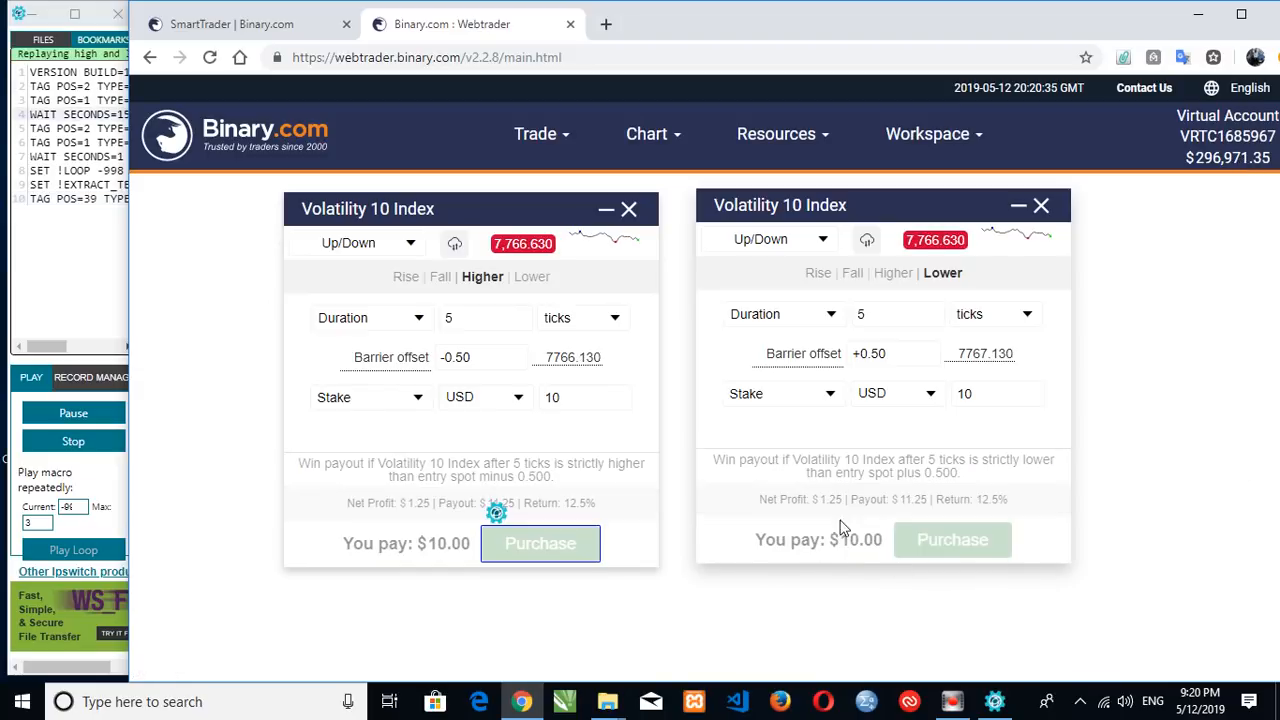
left_click(540, 544)
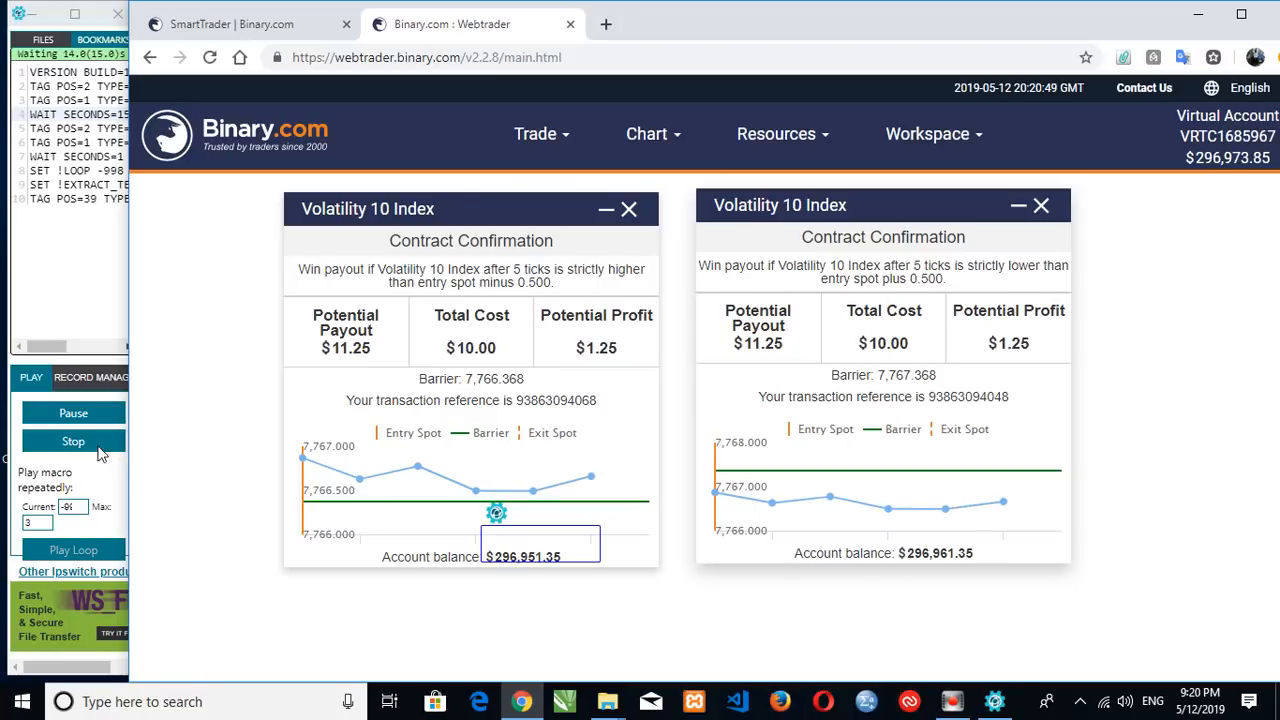
- Stop the iMacros loop, returning both windows to their purchase forms
left_click(72, 412)
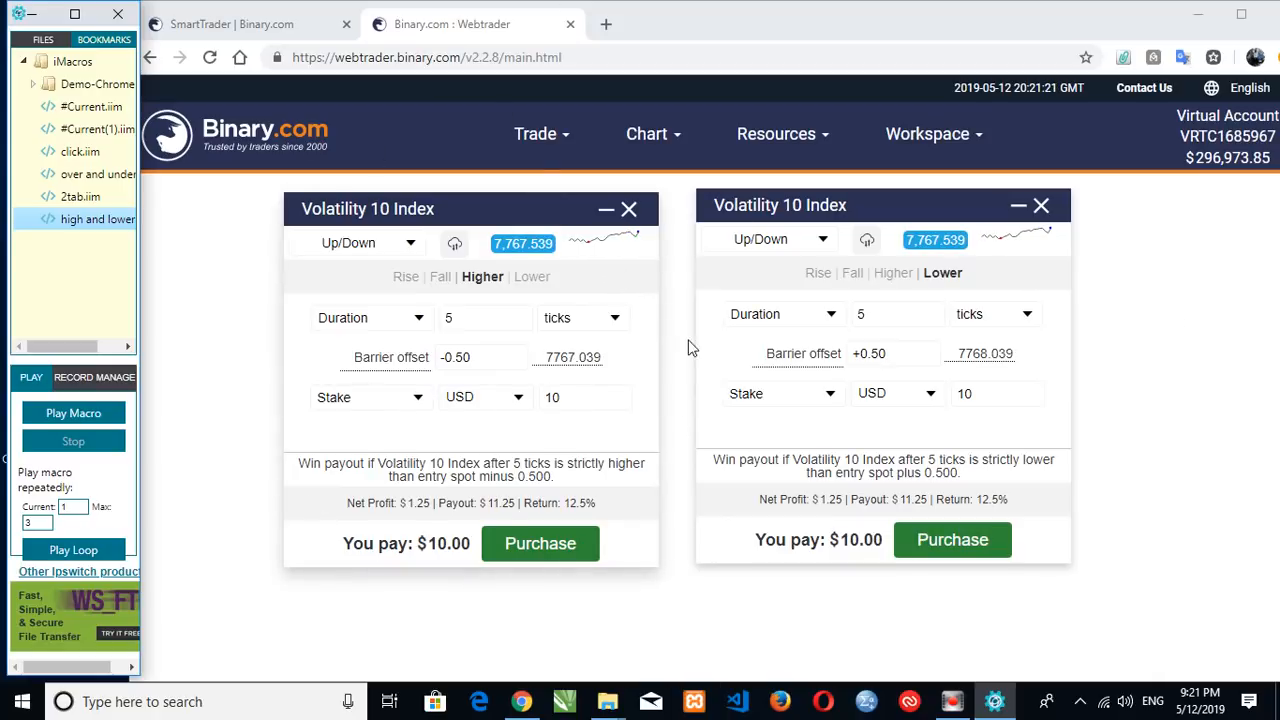
mouse_move(864, 192)
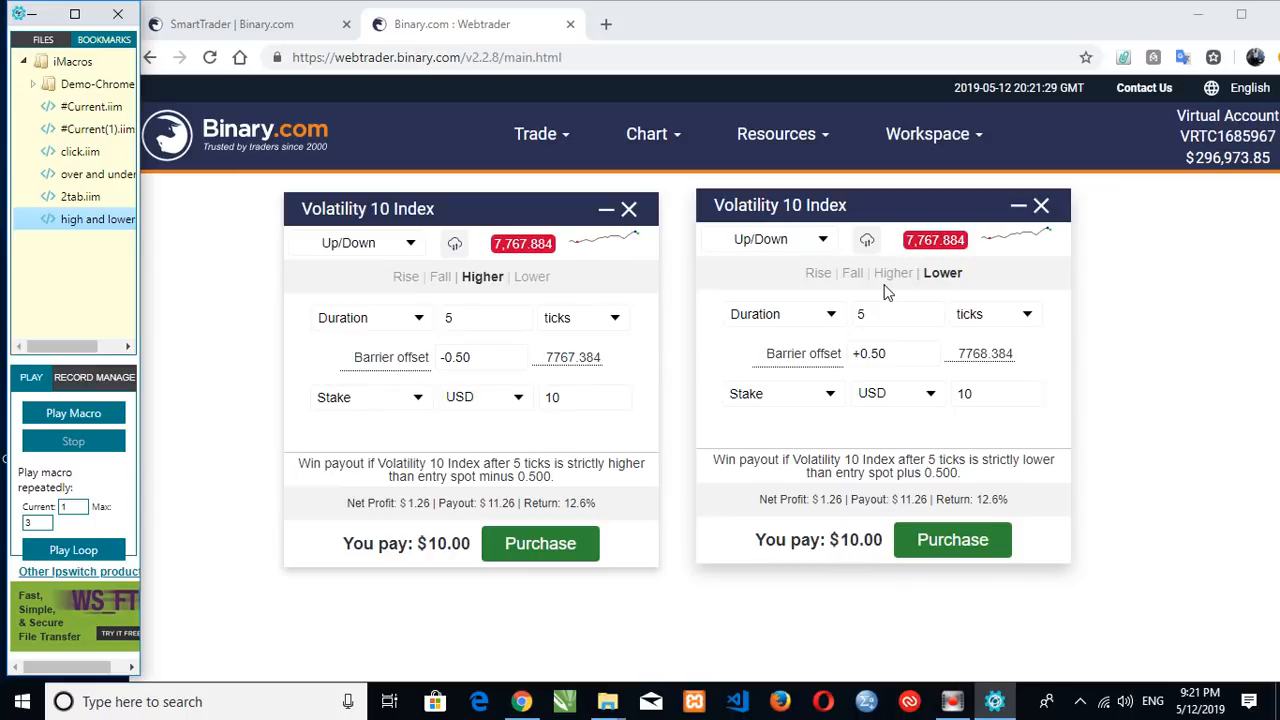
mouse_move(640, 98)
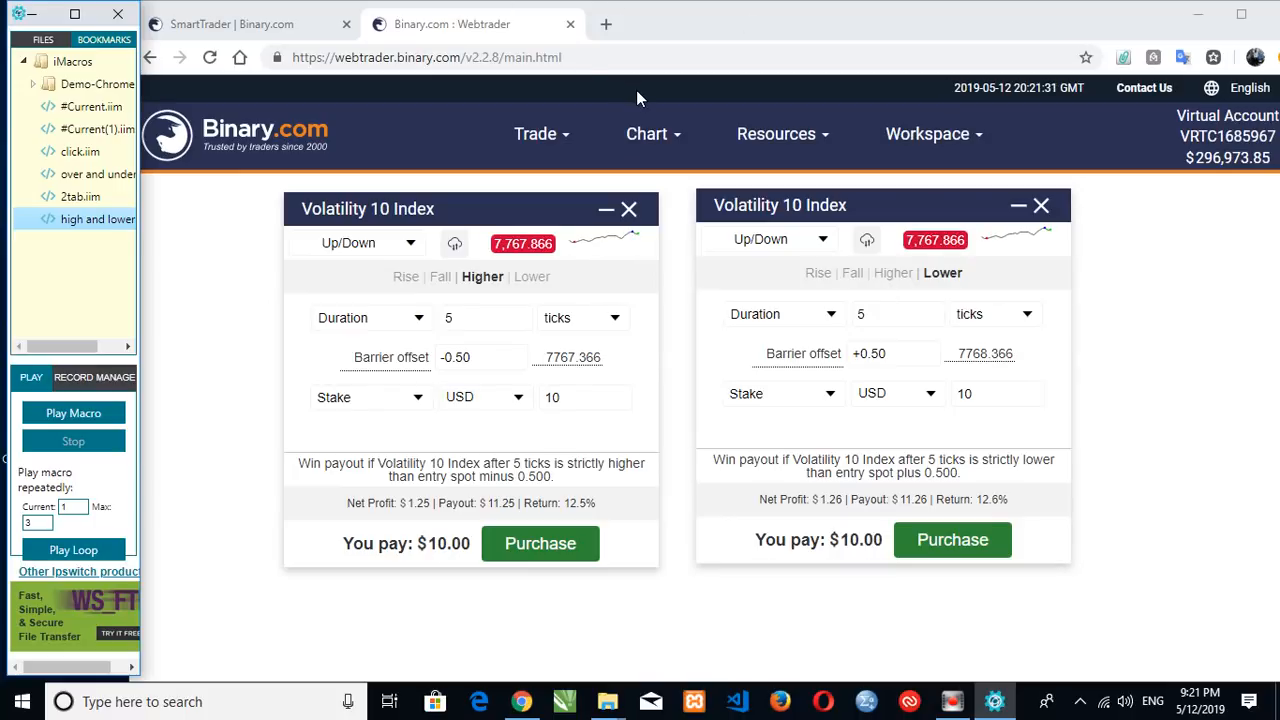